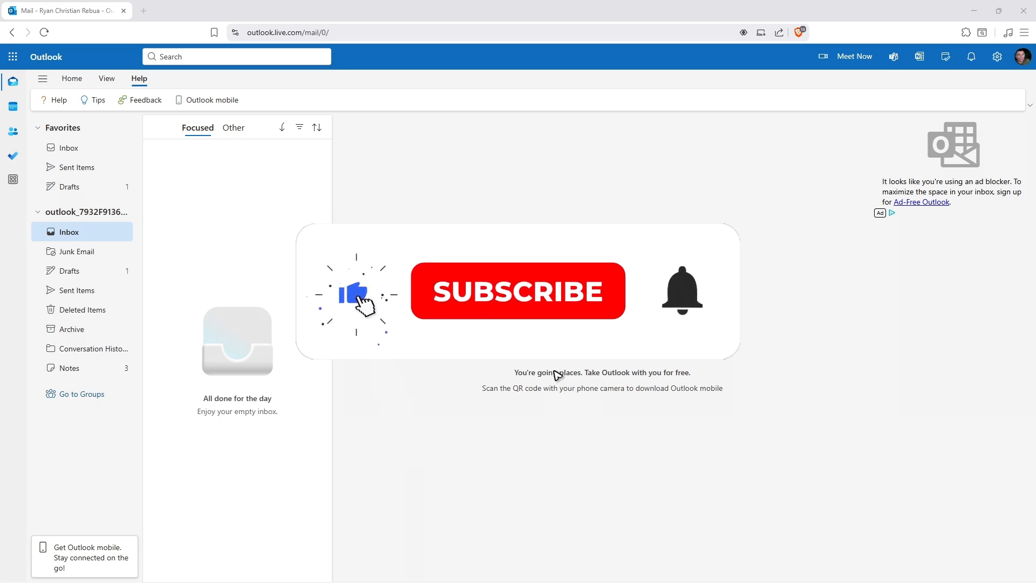
- Reach the Account > Mobile devices page in Outlook web settings, listing synced devices
left_click(517, 292)
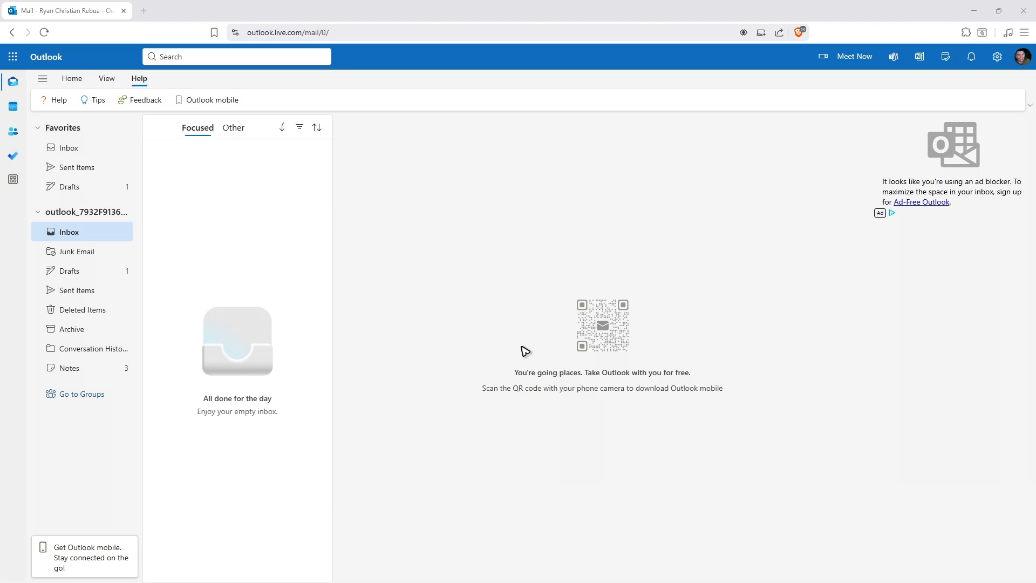
mouse_move(560, 313)
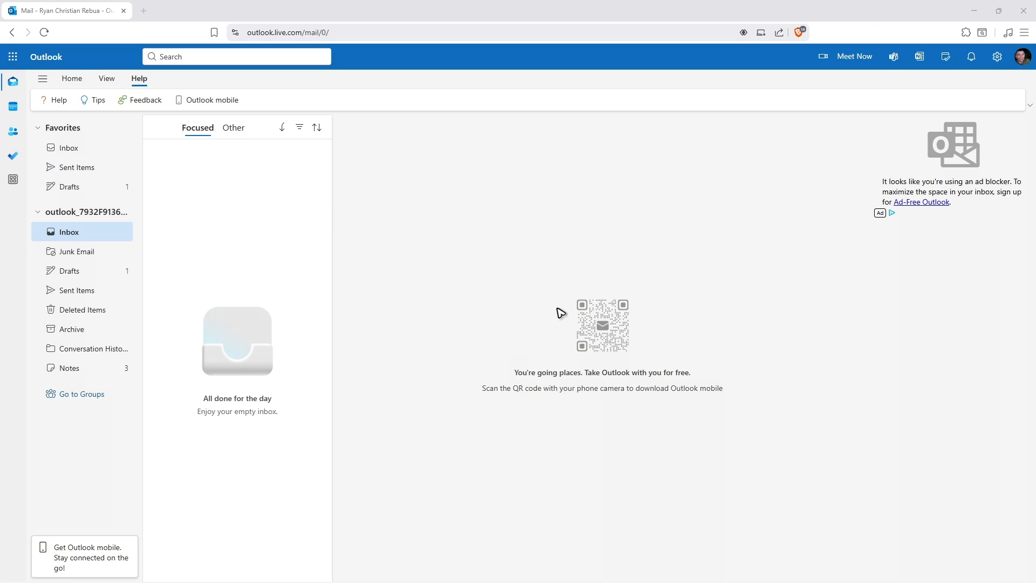
left_click(996, 56)
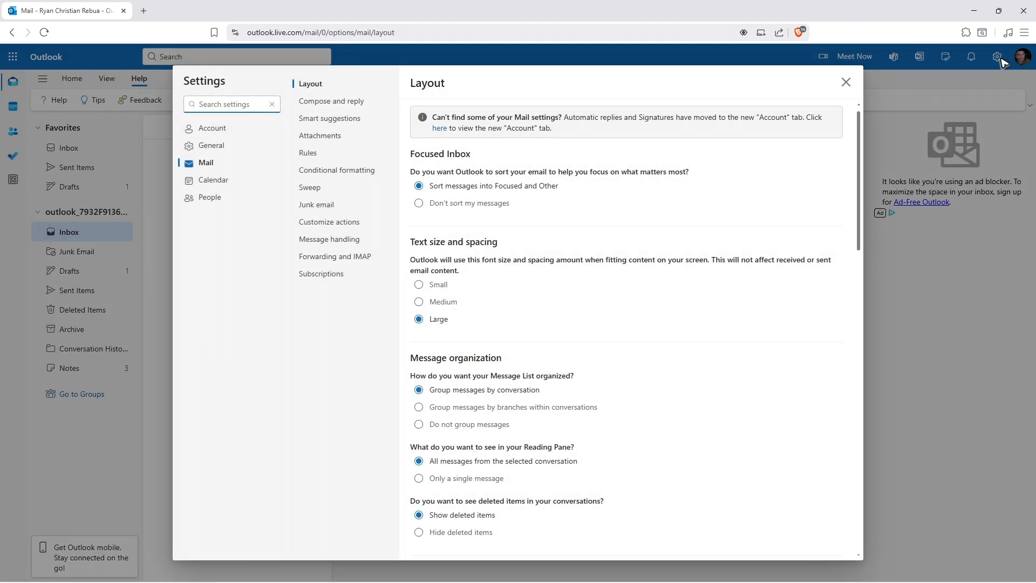
left_click(213, 145)
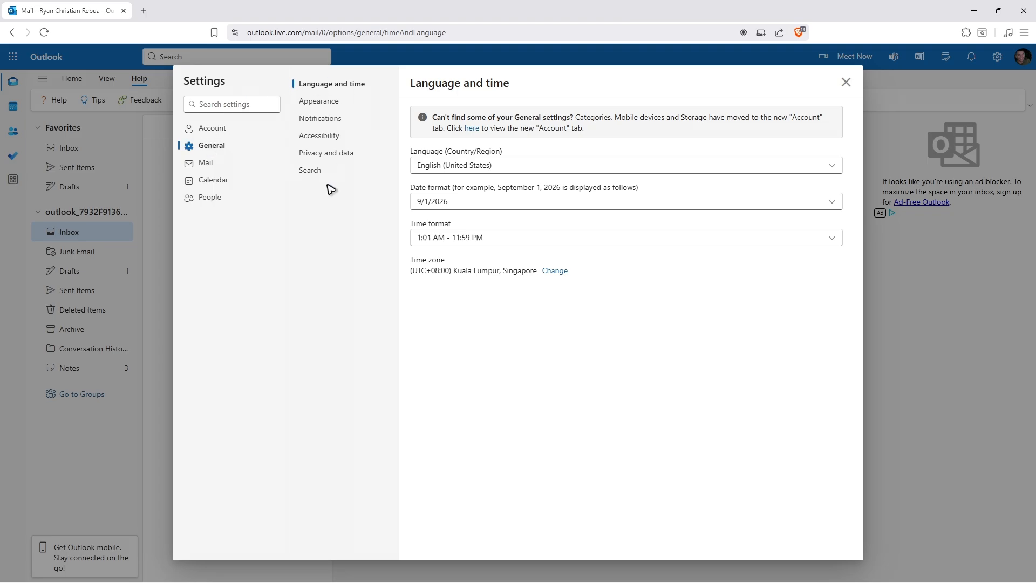
left_click(213, 127)
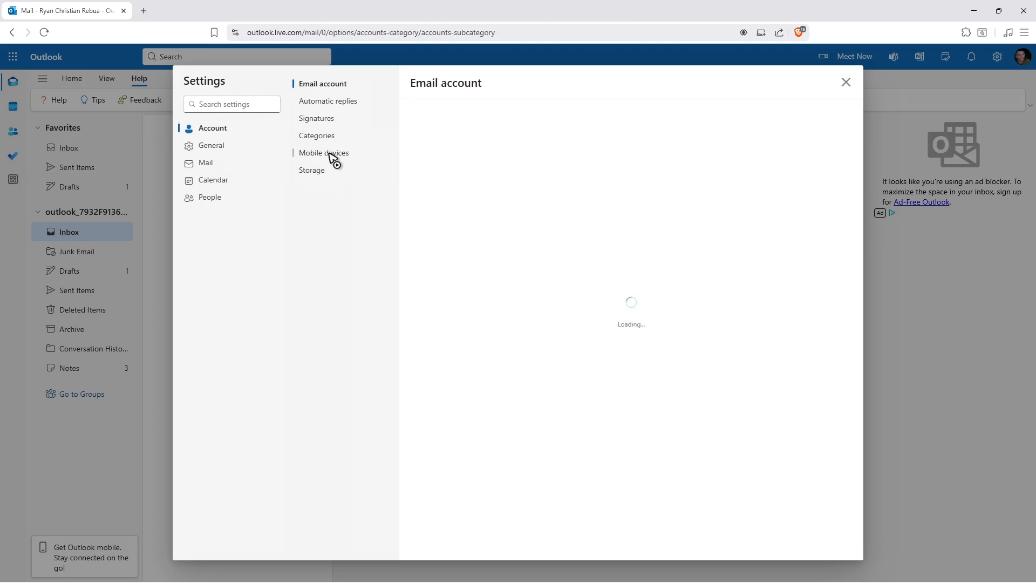
left_click(323, 152)
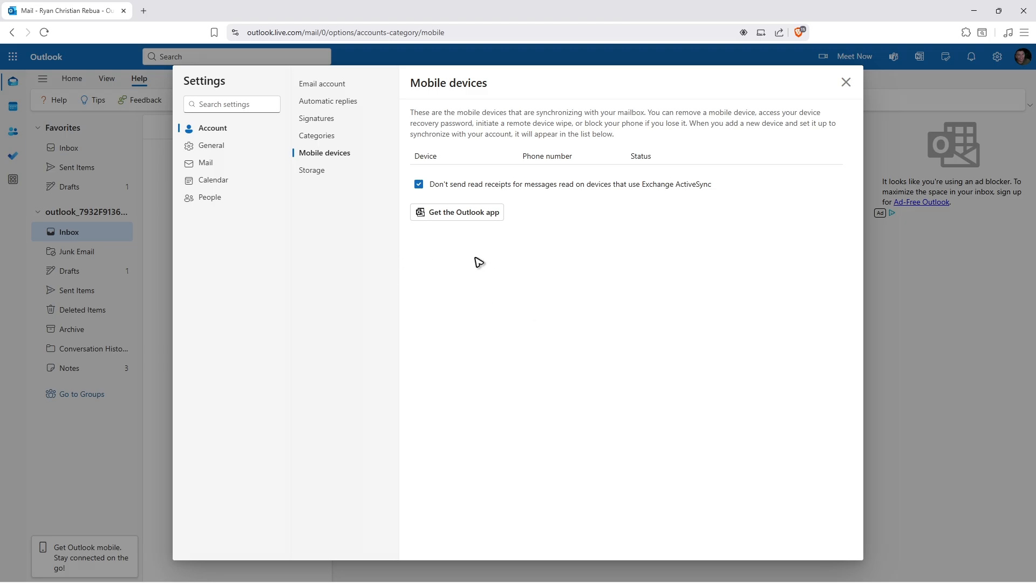
mouse_move(493, 257)
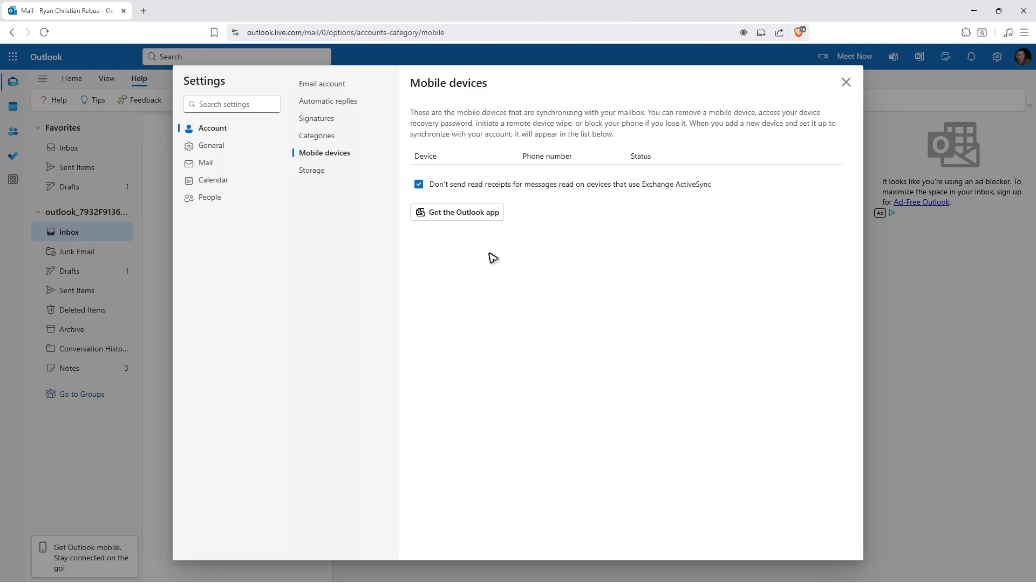
mouse_move(496, 258)
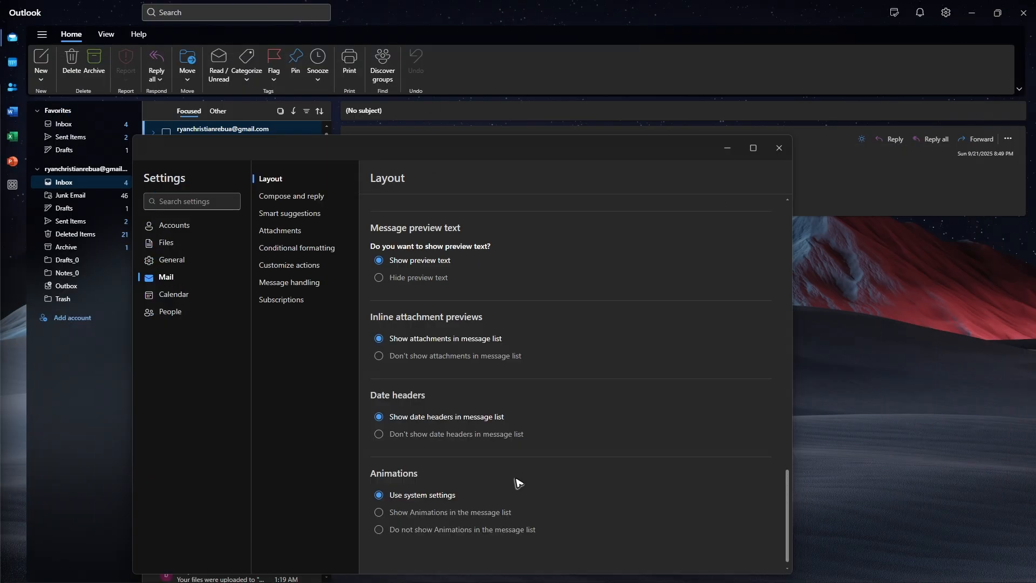
- Show the Accounts page with the connected Gmail account in Outlook settings
left_click(175, 224)
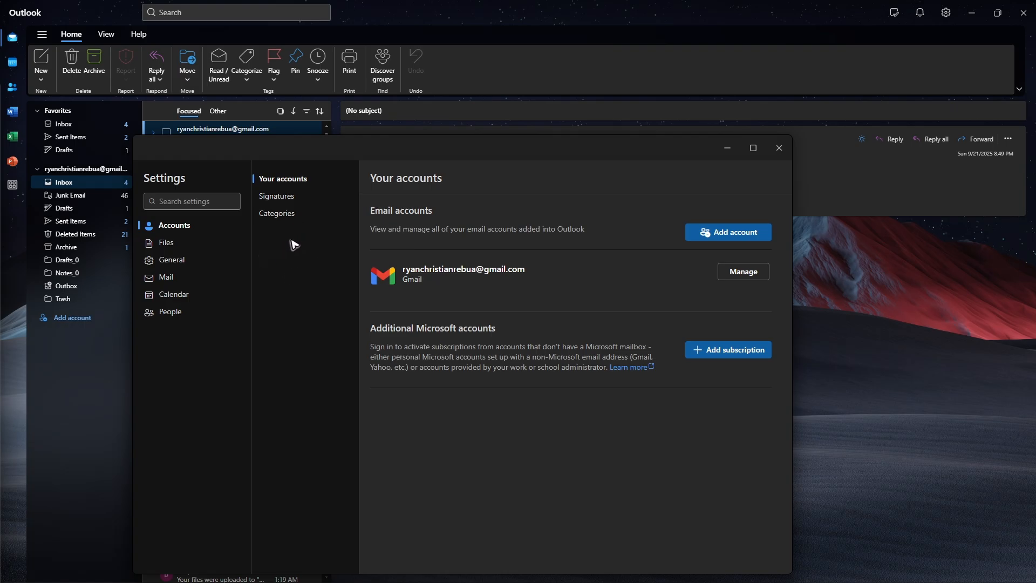
left_click(172, 258)
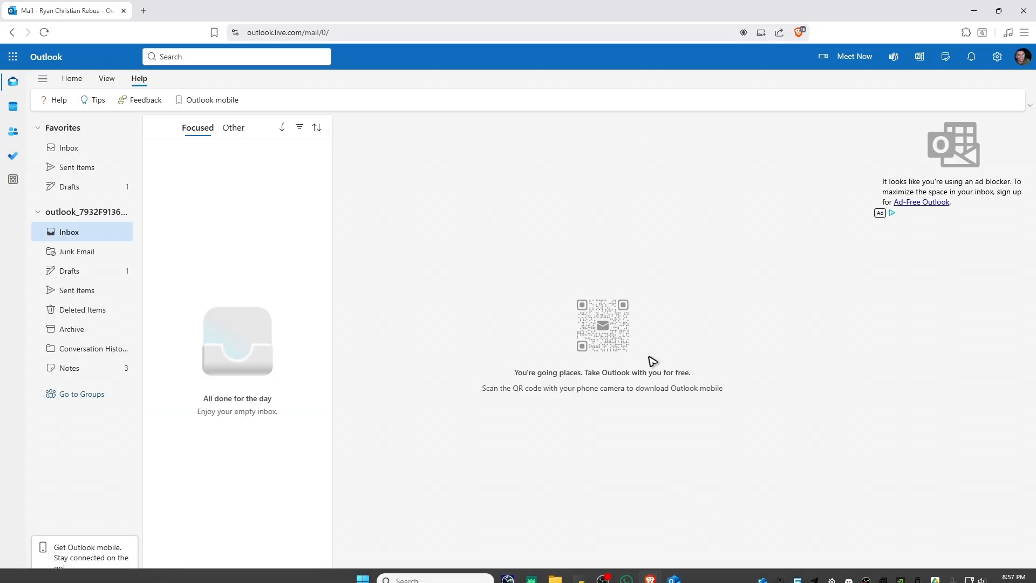
mouse_move(286, 46)
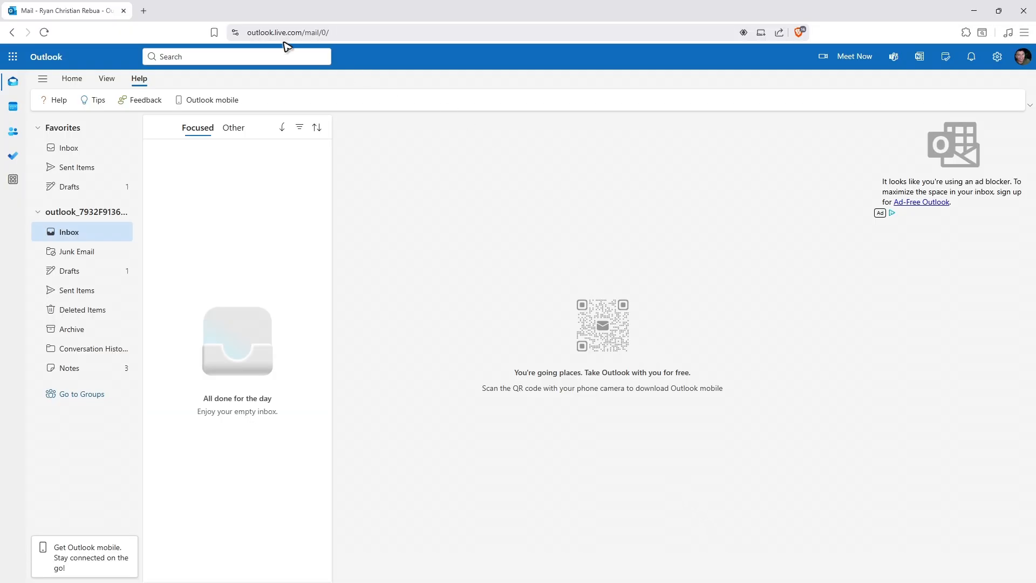
mouse_move(483, 211)
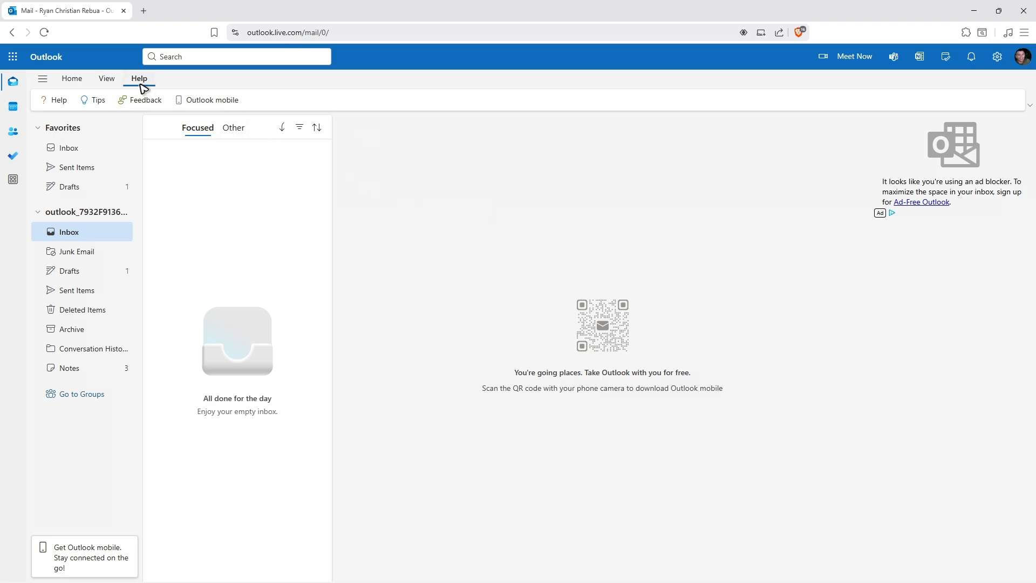
mouse_move(403, 207)
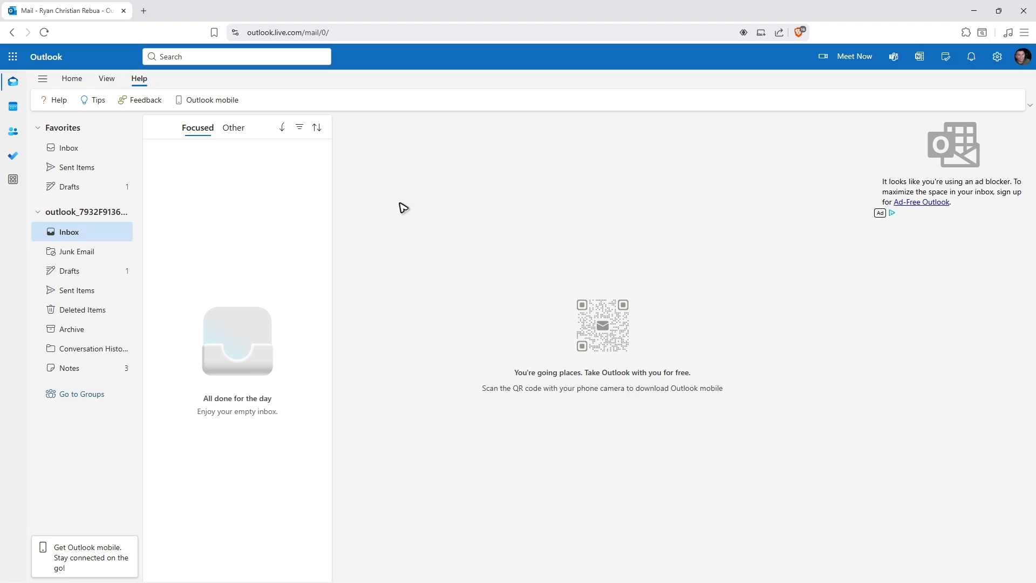
mouse_move(213, 99)
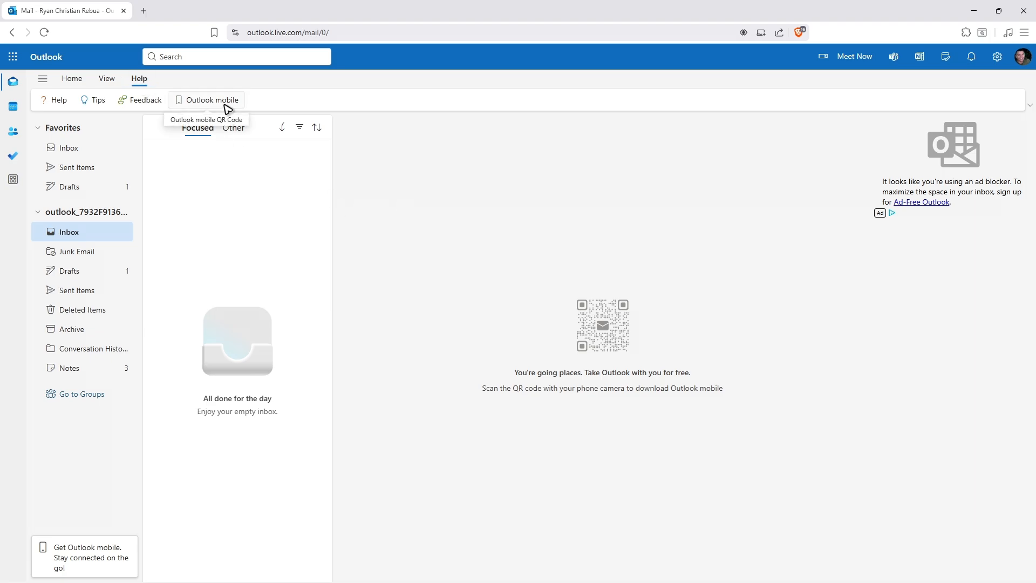
left_click(210, 99)
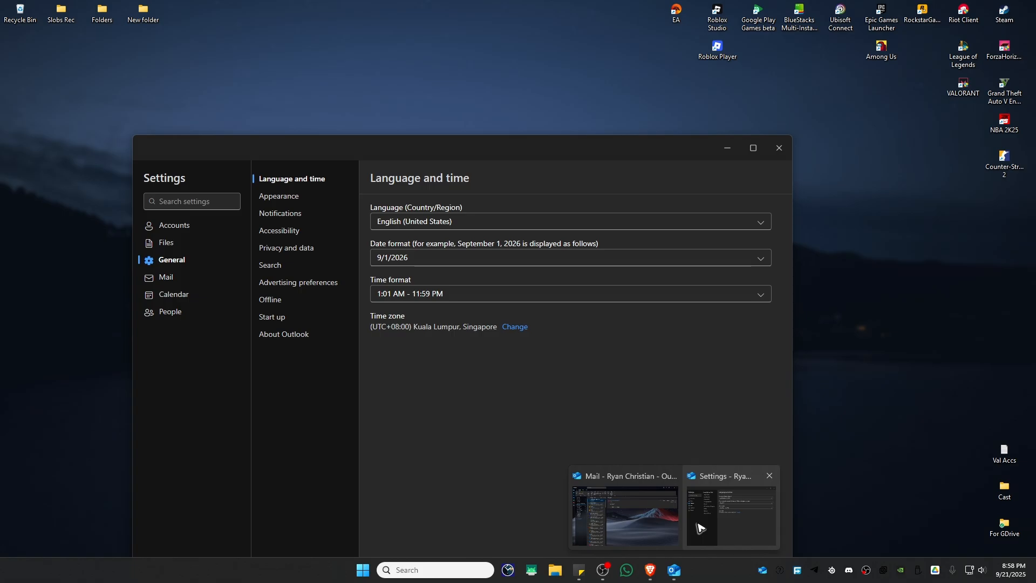
- From the Mail window's Help menu, reach the Outlook mobile sign-in QR code page
left_click(624, 514)
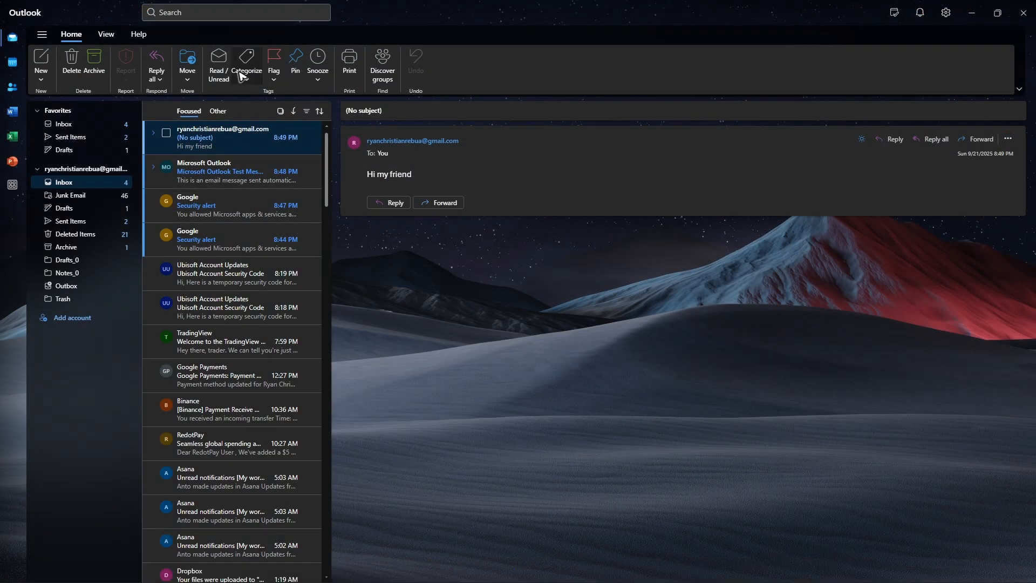
left_click(138, 34)
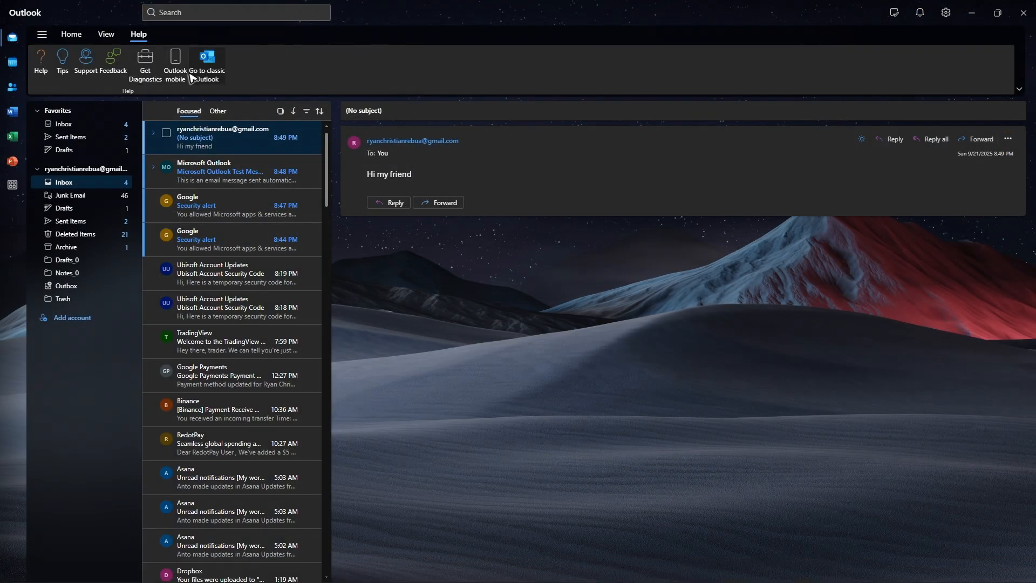
left_click(175, 62)
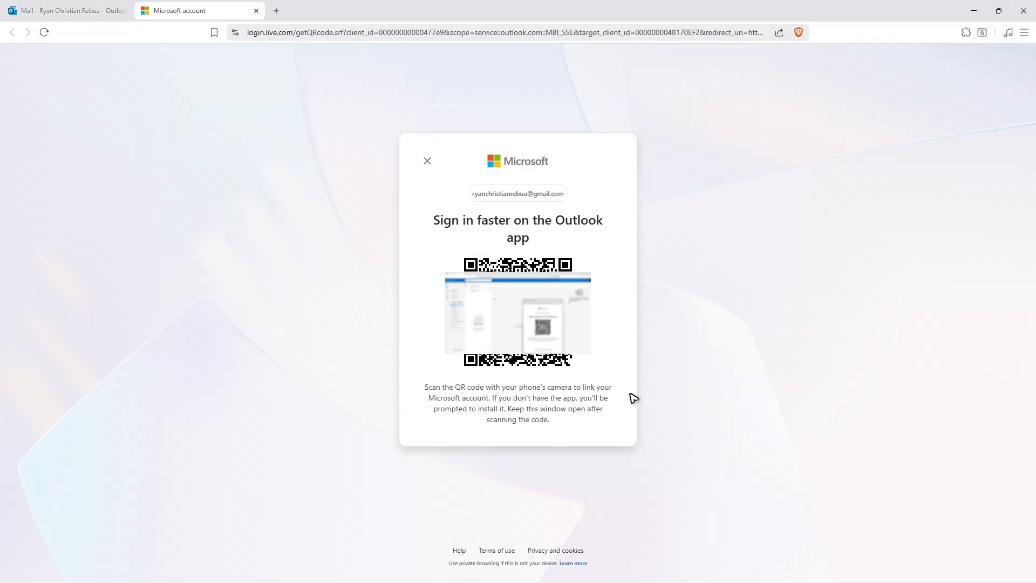
mouse_move(632, 326)
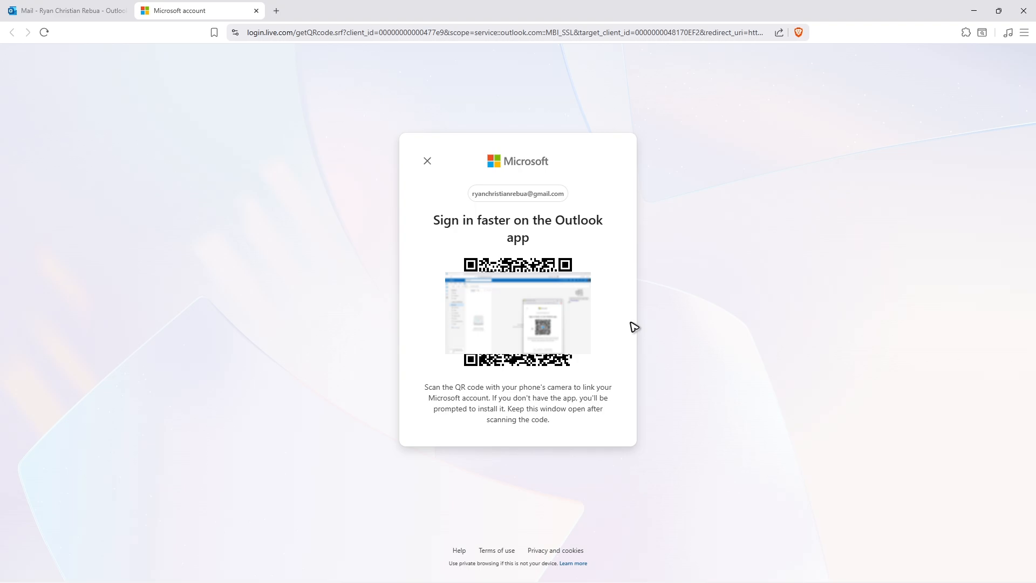